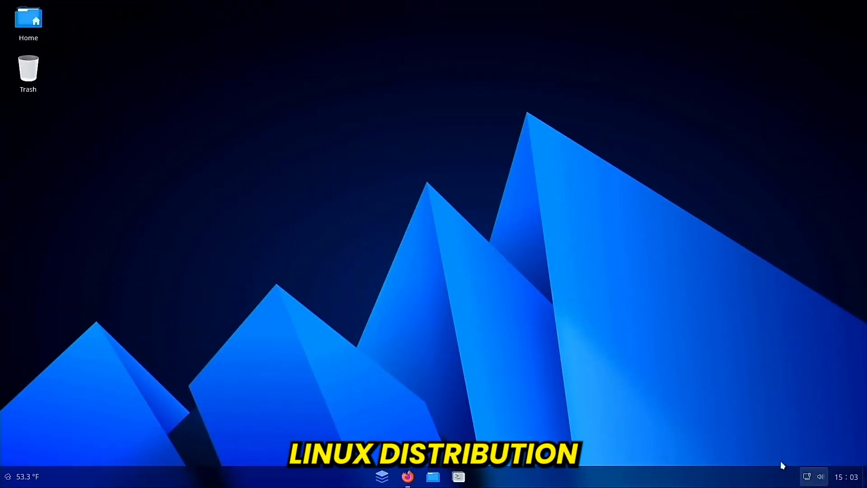
{"action": "mouse_move", "coordinate": [504, 411]}
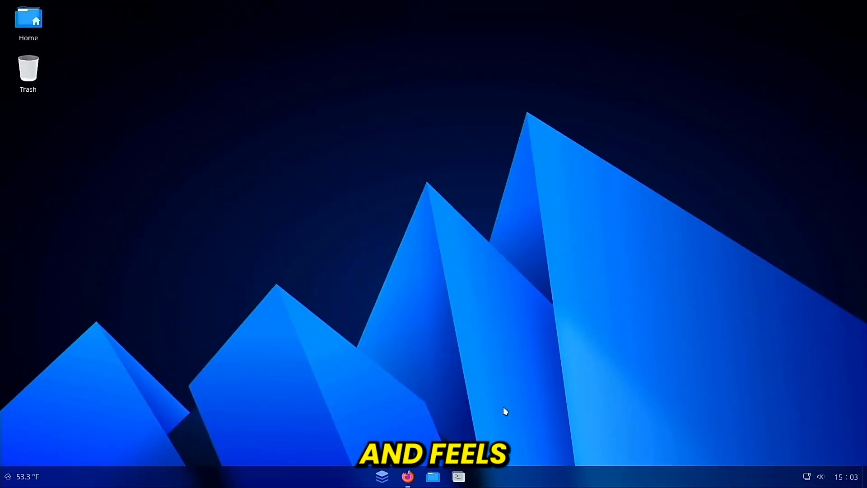
{"action": "mouse_move", "coordinate": [408, 476]}
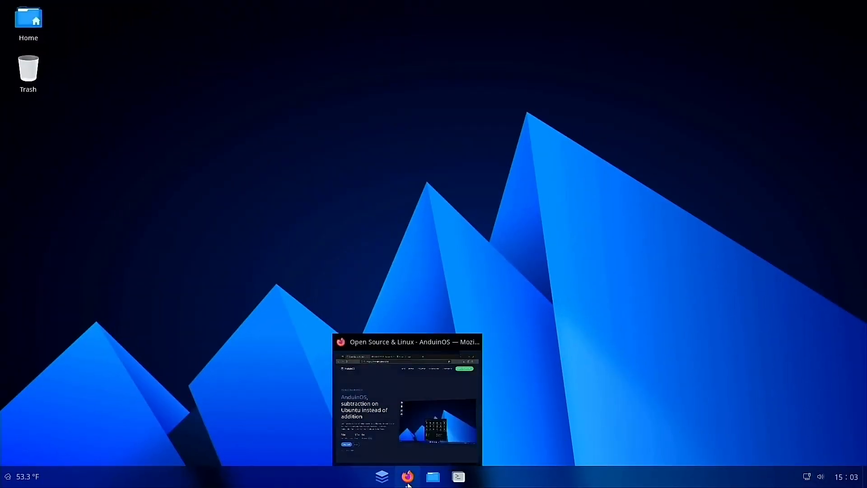